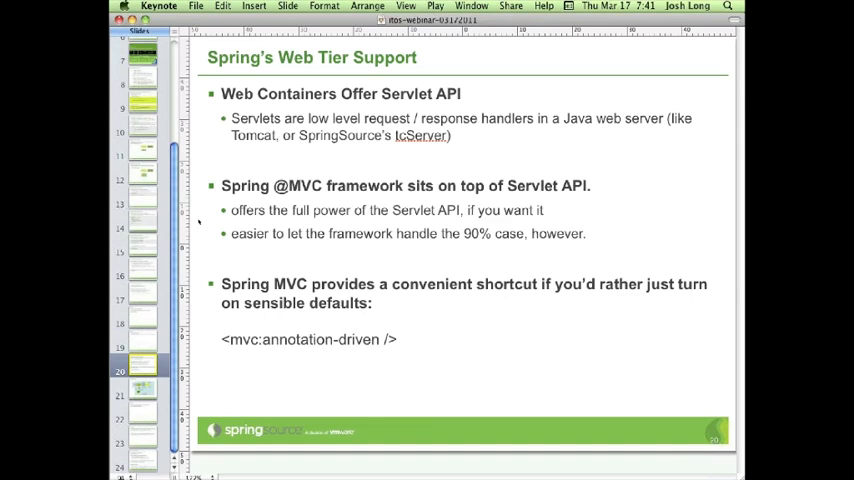
mouse_move(204, 212)
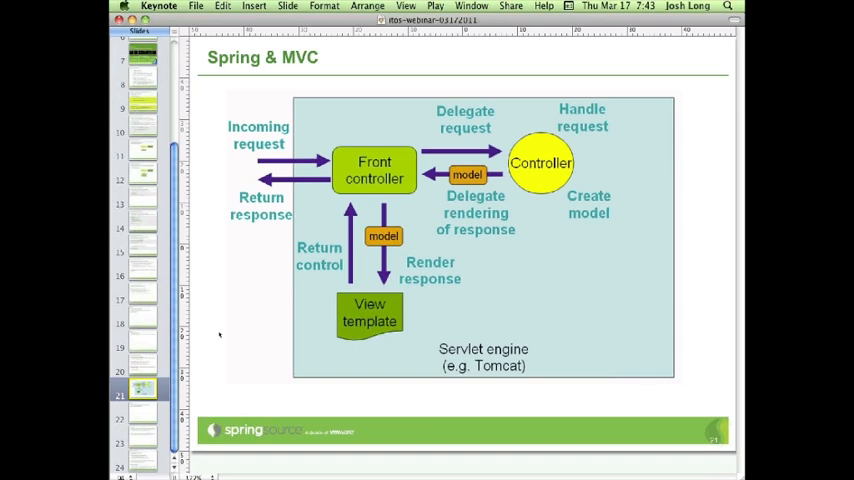
mouse_move(316, 174)
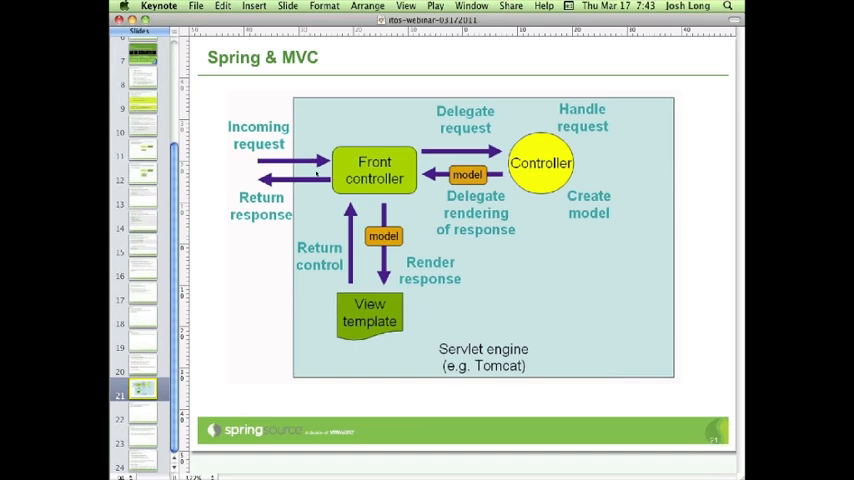
mouse_move(398, 168)
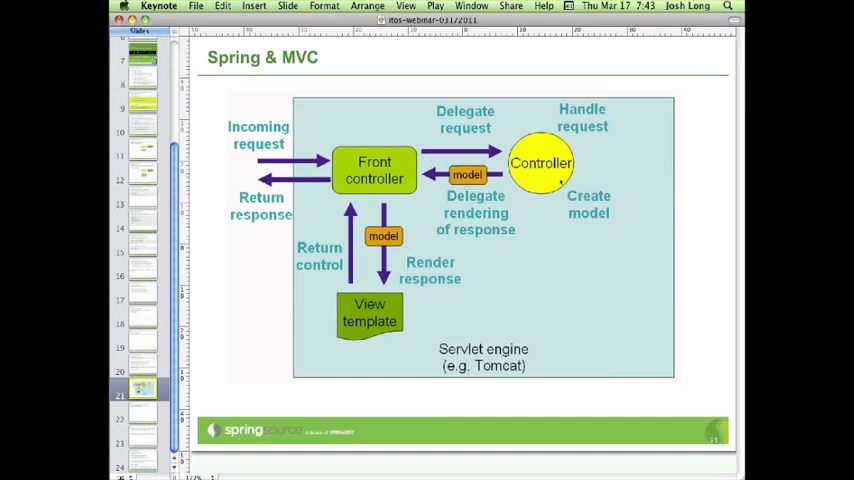
mouse_move(588, 150)
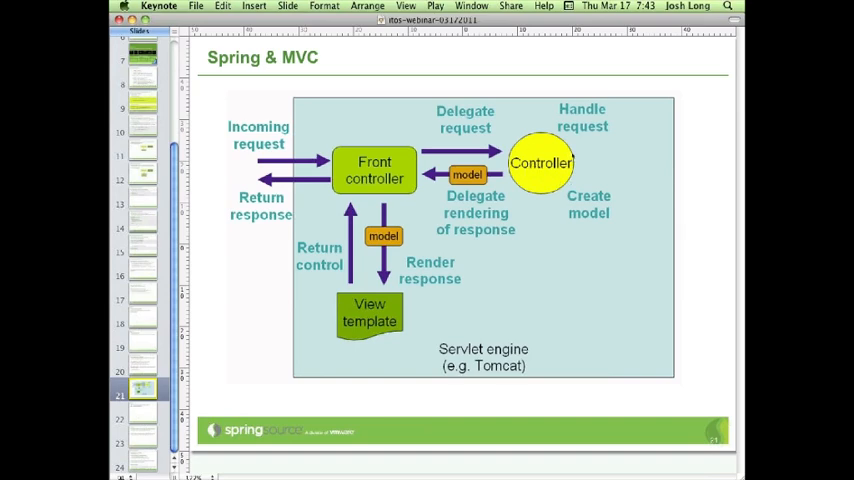
mouse_move(680, 98)
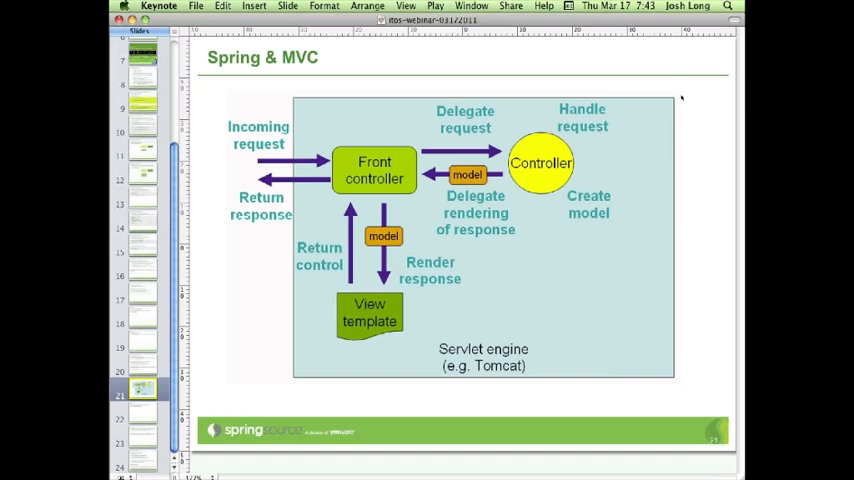
mouse_move(644, 124)
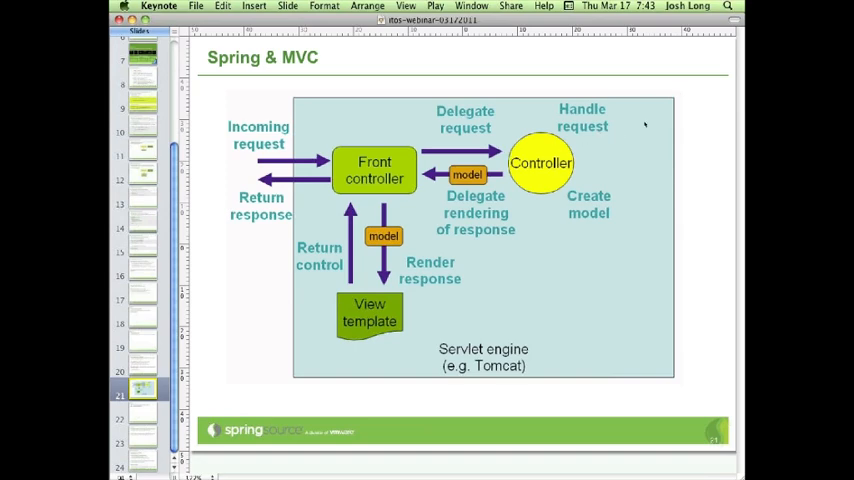
mouse_move(700, 80)
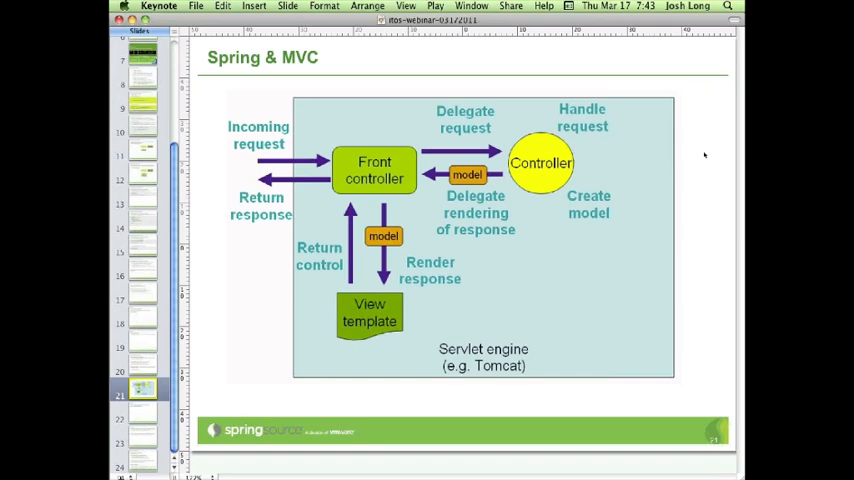
mouse_move(586, 166)
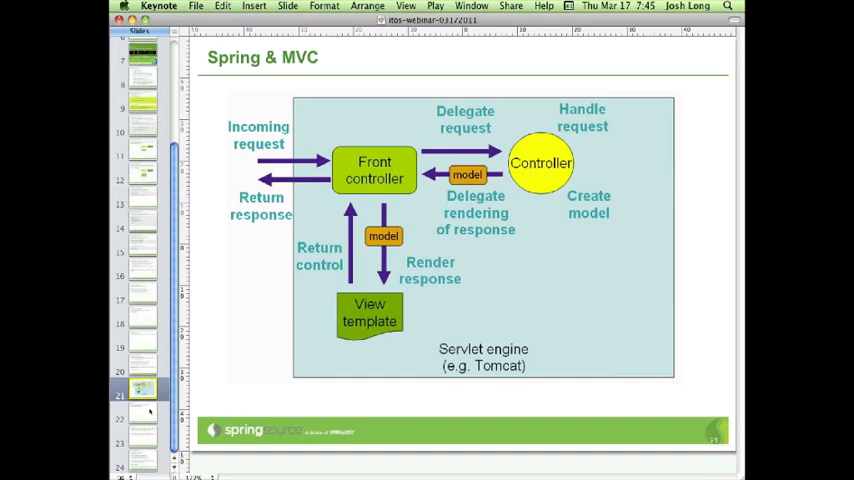
- Switch to STS, close all open editors and collapse the Package Explorer to its top-level projects
left_click(142, 412)
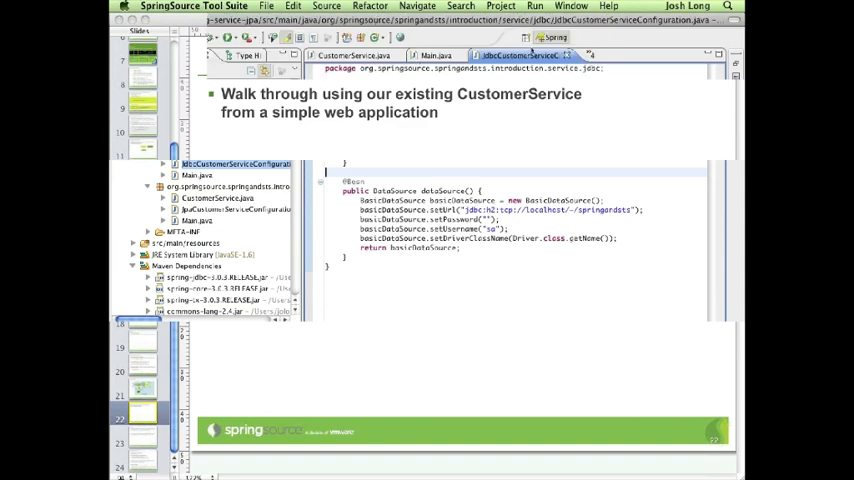
right_click(500, 56)
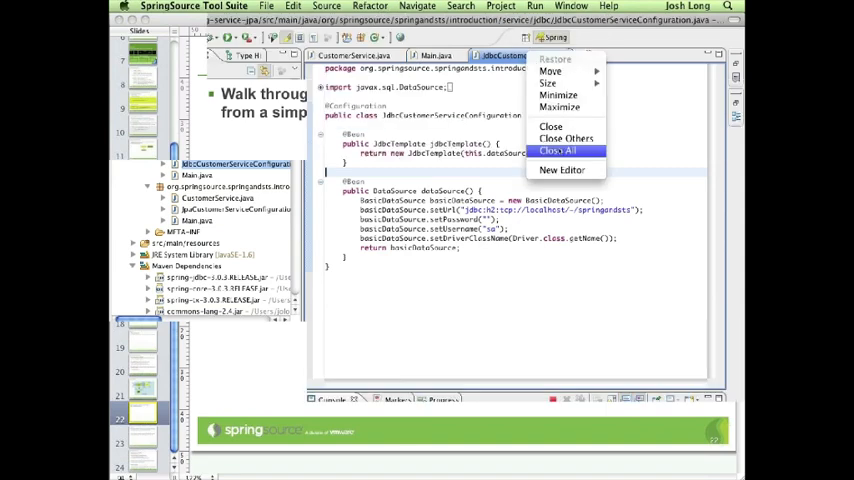
left_click(558, 150)
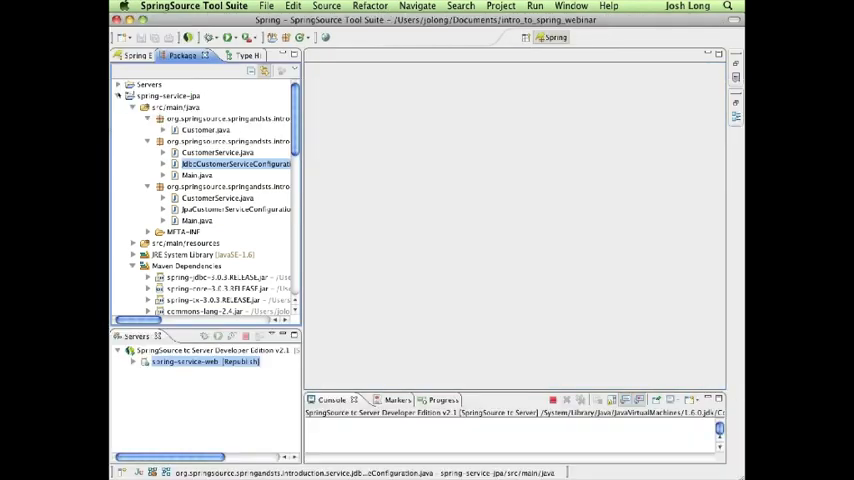
left_click(118, 96)
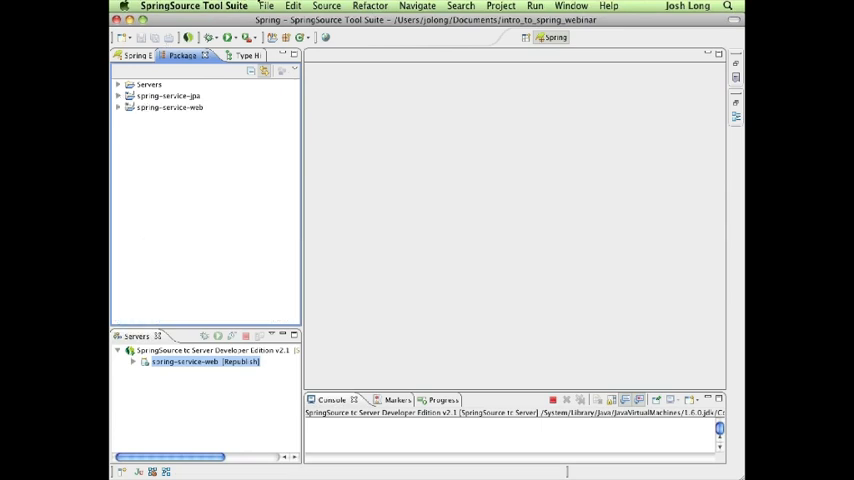
- Start the New Spring Template Project wizard from File > New
left_click(266, 6)
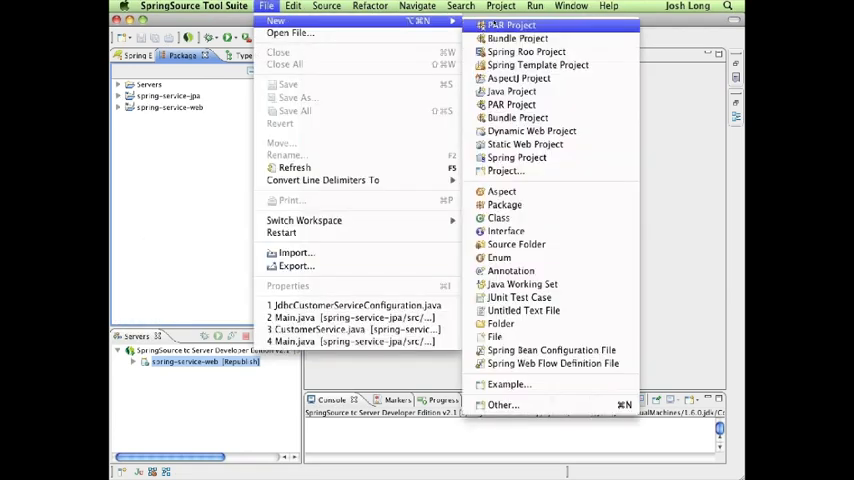
mouse_move(516, 38)
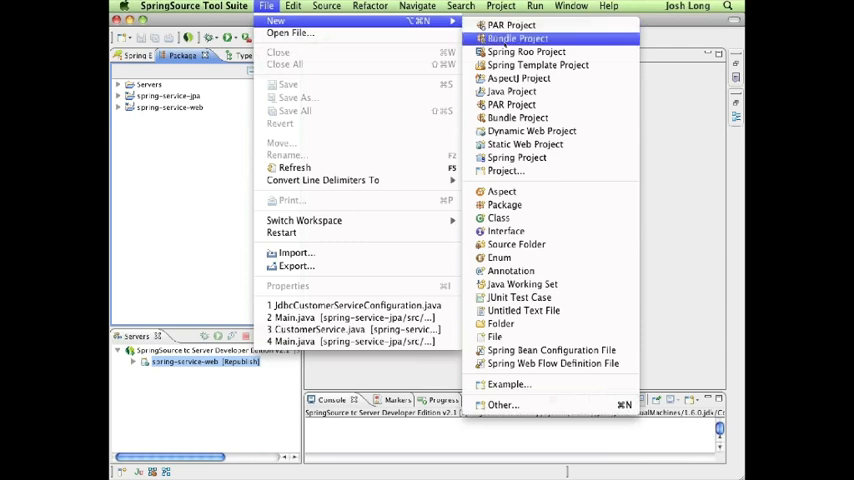
mouse_move(538, 64)
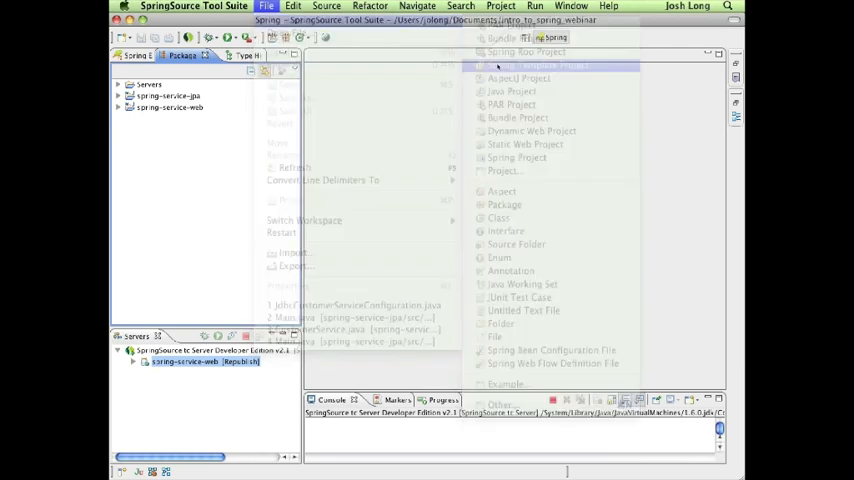
left_click(552, 66)
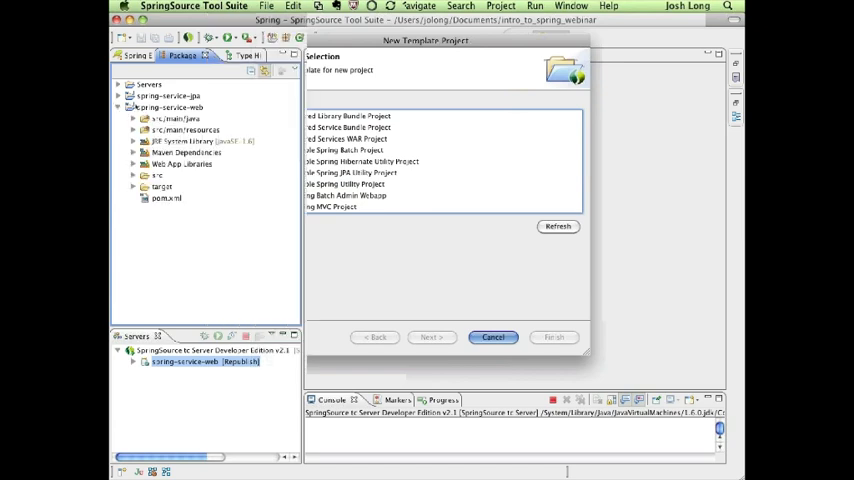
- Expand spring-service-web down through src/main/webapp/WEB-INF and select web.xml
left_click(170, 108)
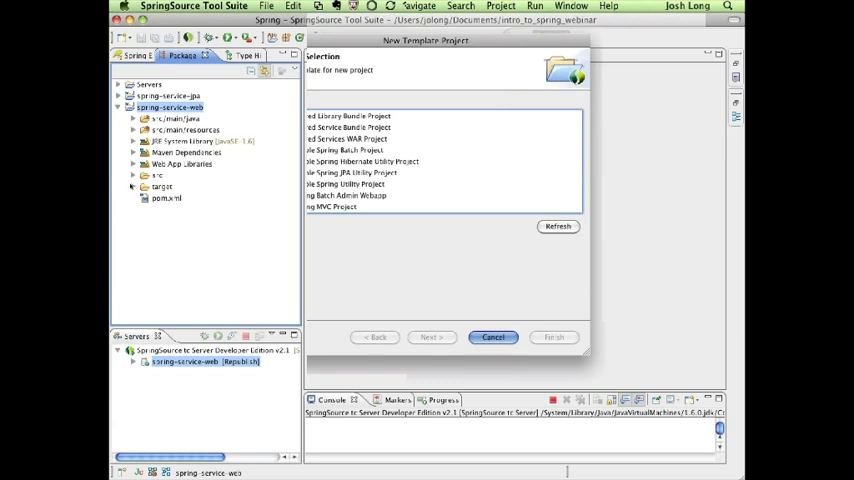
left_click(132, 176)
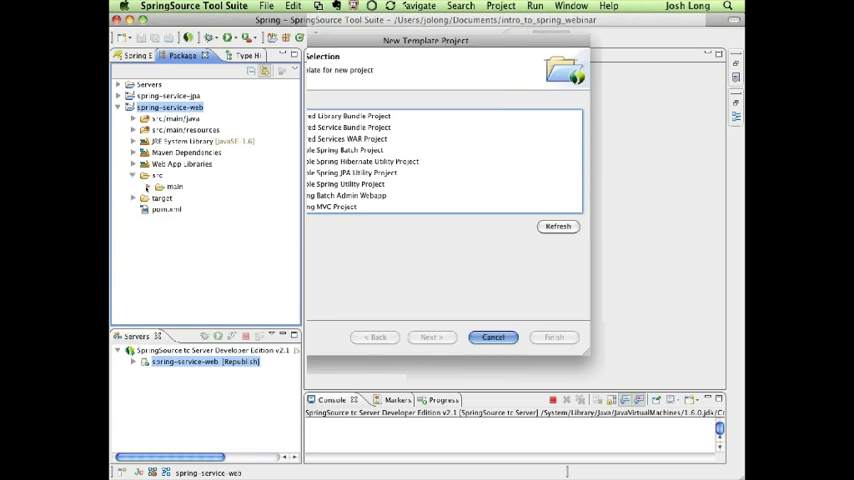
left_click(164, 186)
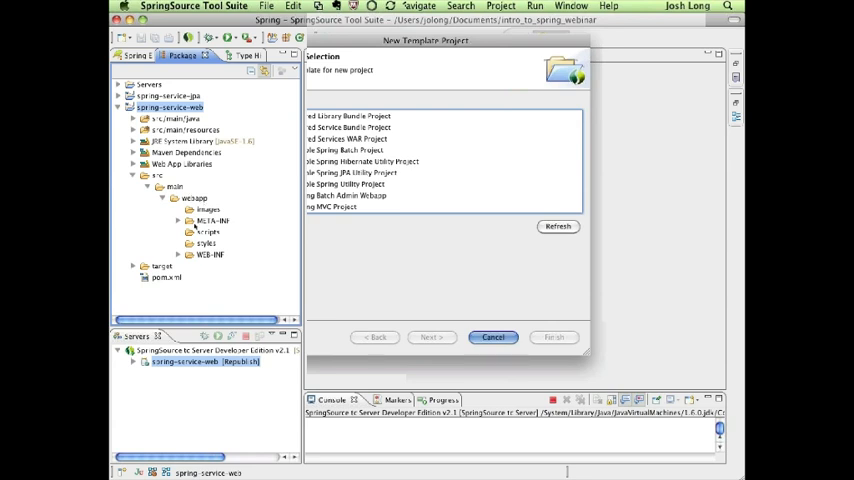
mouse_move(196, 224)
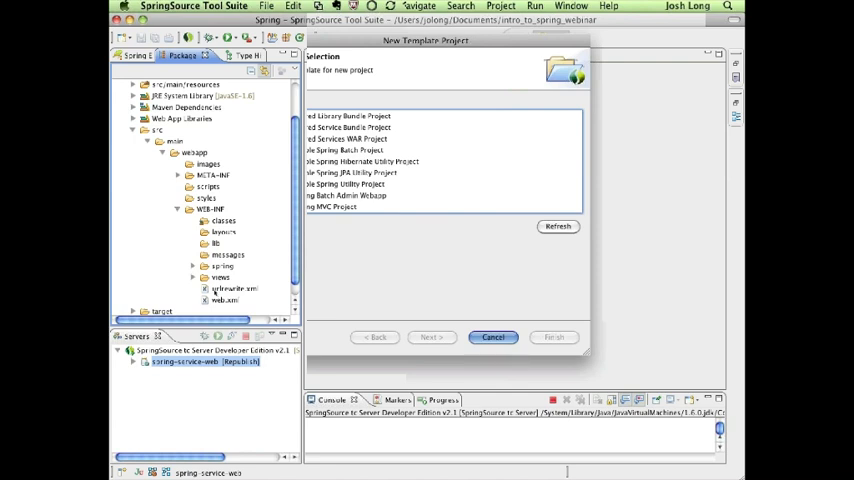
left_click(224, 300)
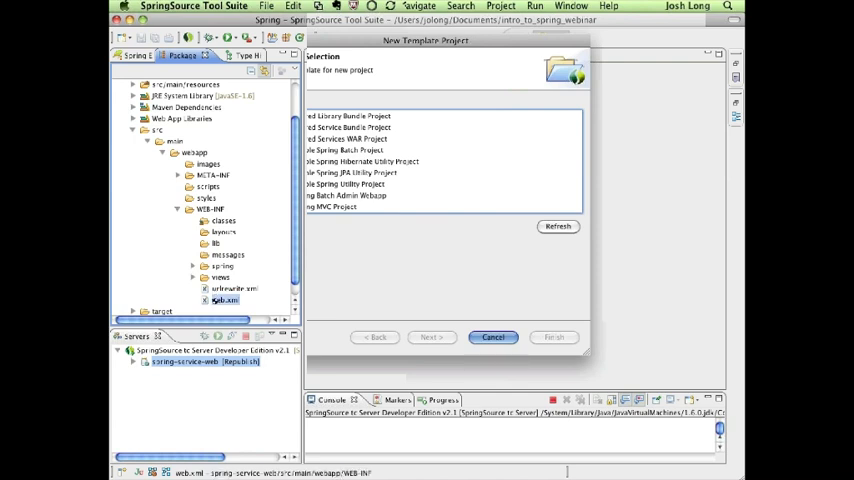
- Open web.xml in the editor
left_click(492, 336)
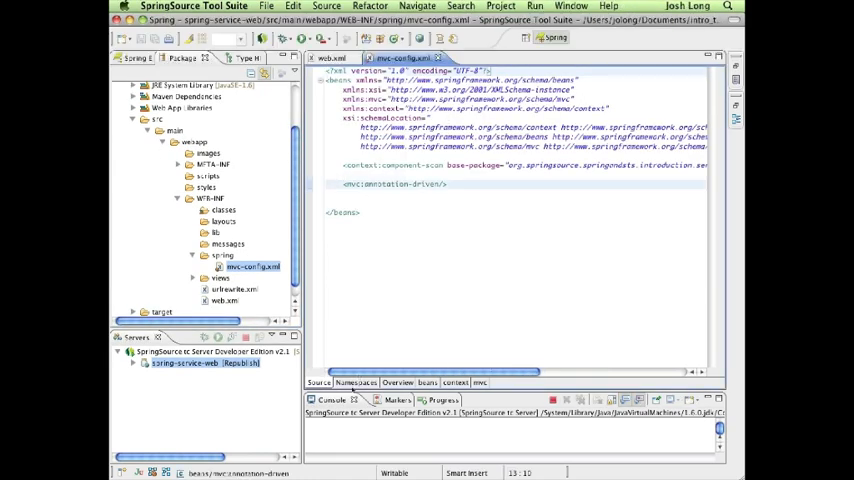
- Review the Namespaces view of mvc-config.xml listing its XSD namespaces
left_click(354, 382)
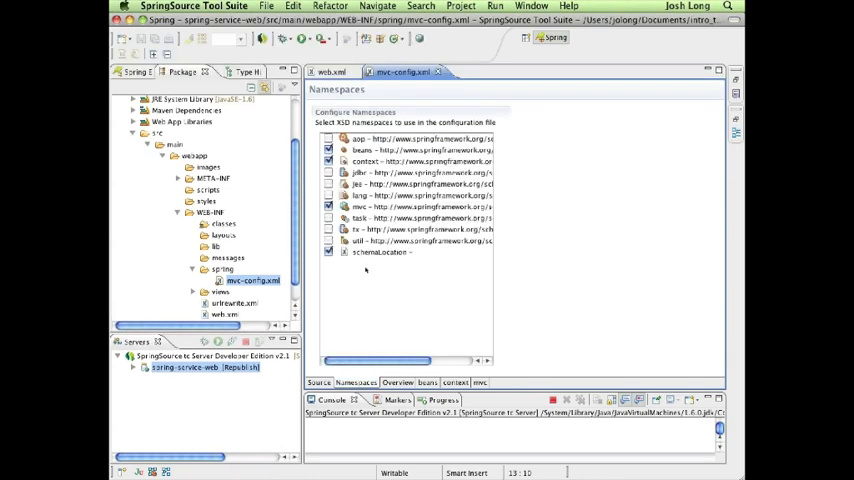
mouse_move(398, 288)
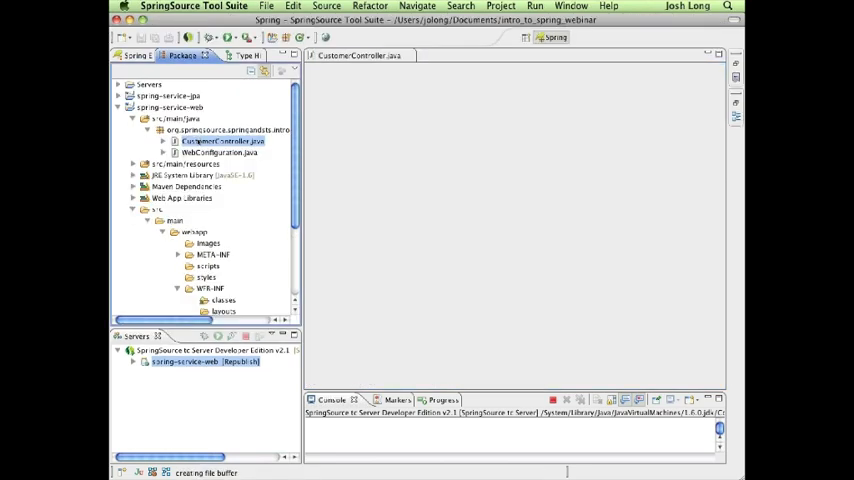
- Open CustomerController.java to finish getCustomer returning "customer", then open WebConfiguration.java
double_click(224, 140)
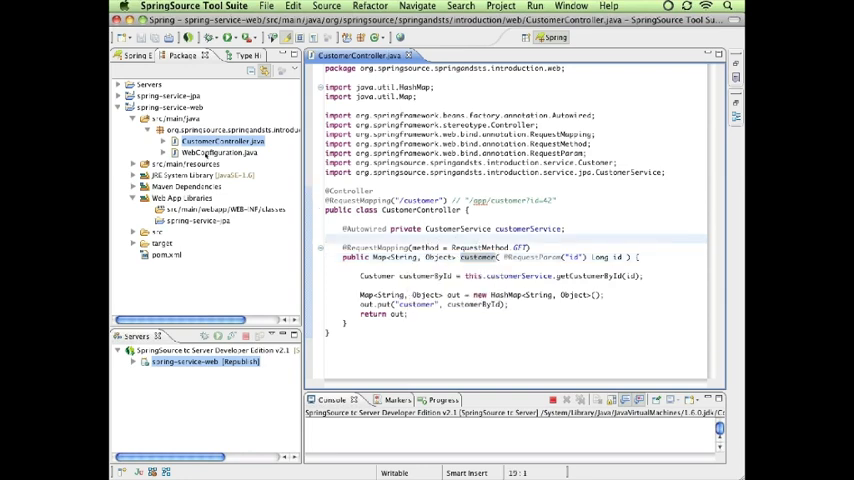
left_click(218, 152)
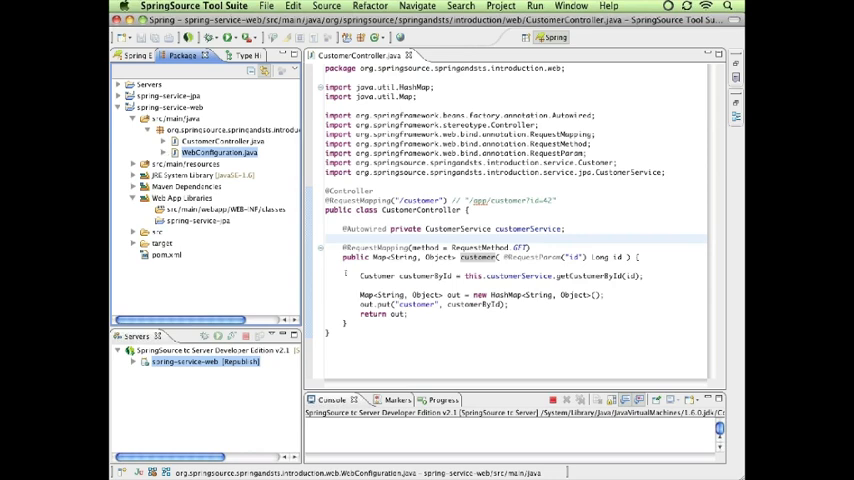
left_click(228, 140)
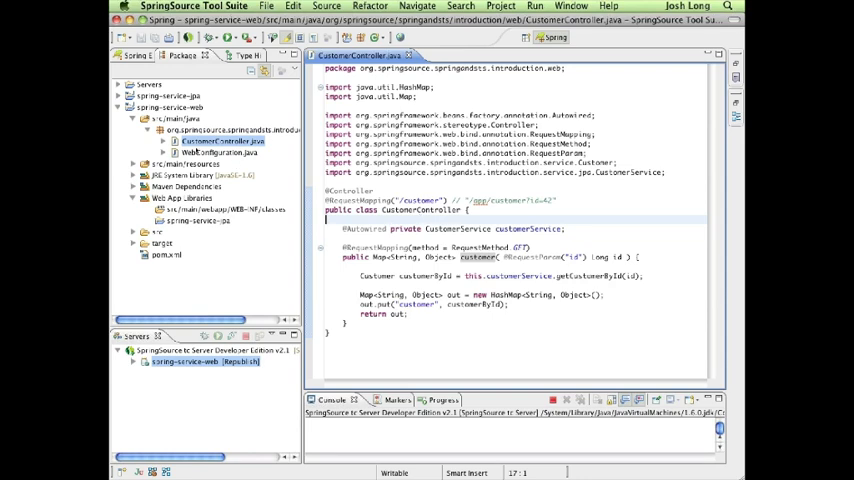
double_click(220, 152)
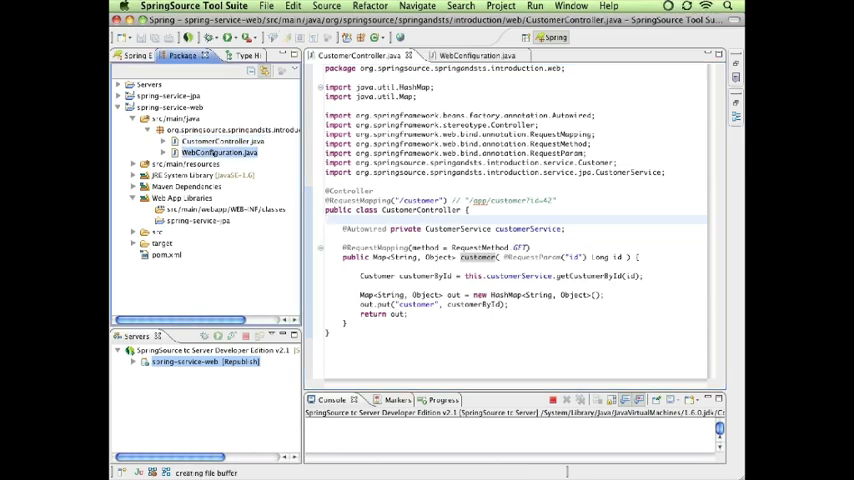
- Review WebConfiguration's InternalResourceViewResolver (/WEB-INF/views/, .jsp) and open customer.jsp
left_click(468, 56)
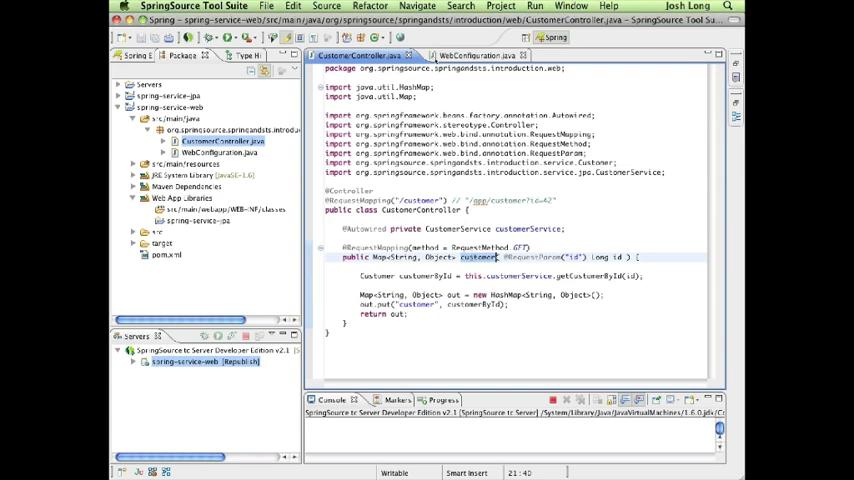
left_click(470, 56)
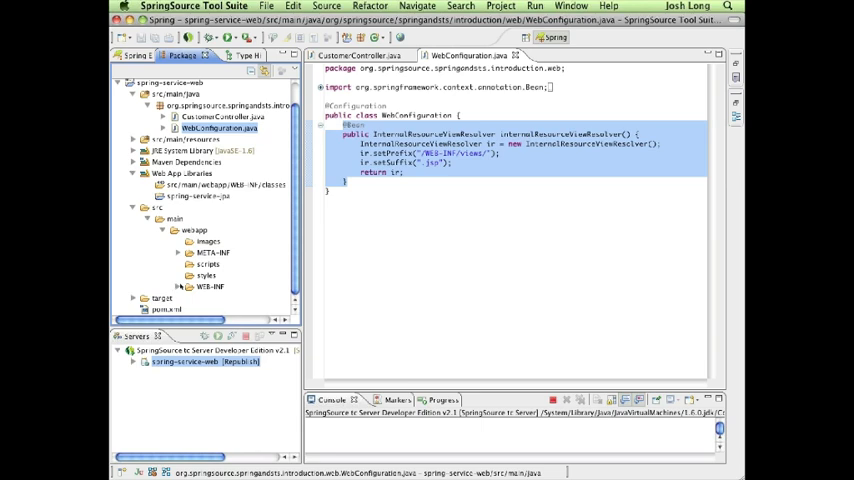
left_click(178, 208)
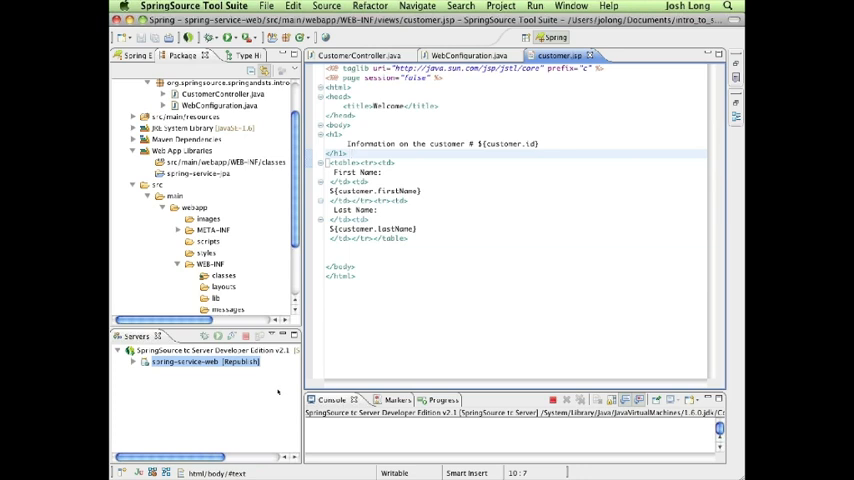
- Run the app on the server and load /spring-service-web/customer?id=1 showing John
left_click(352, 152)
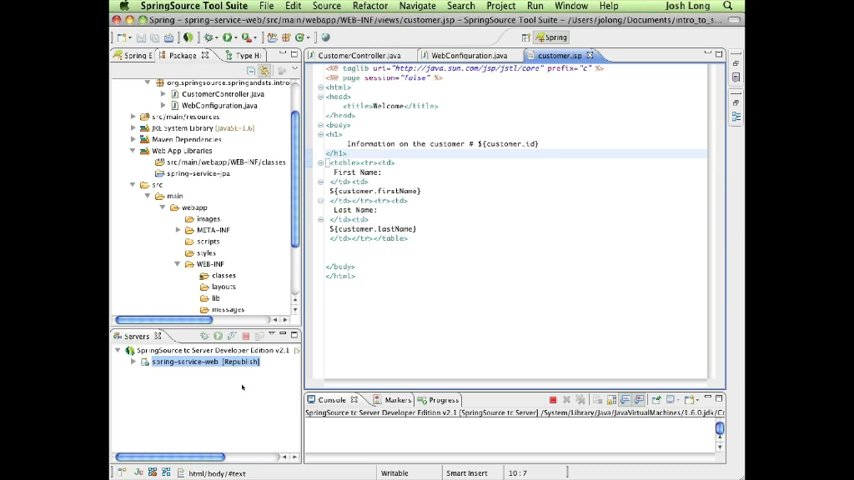
left_click(352, 152)
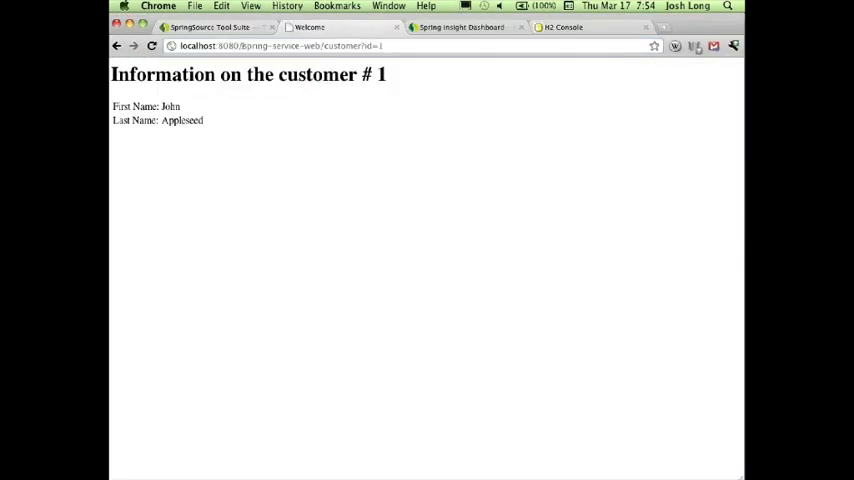
- Change the address to id=2 to show customer Jane Doe
double_click(280, 46)
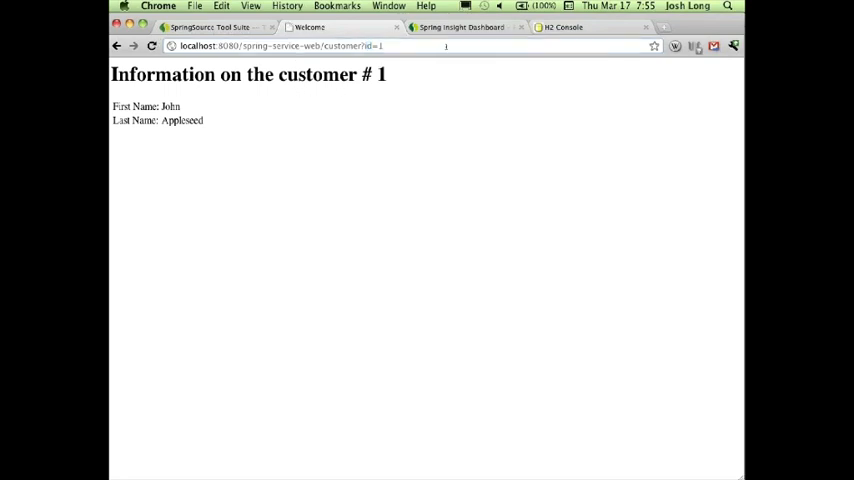
left_click(562, 28)
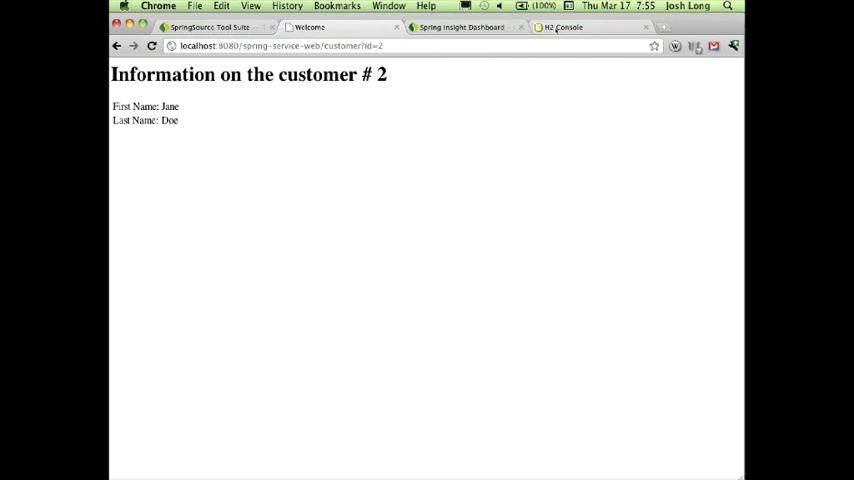
mouse_move(476, 76)
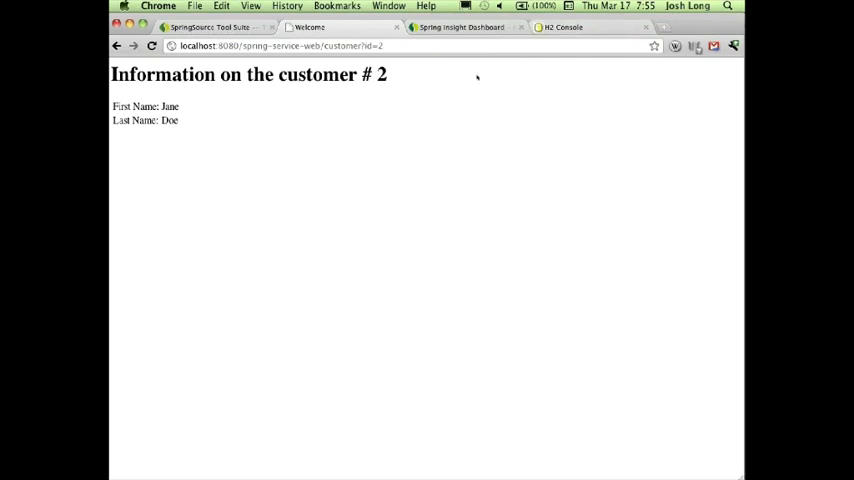